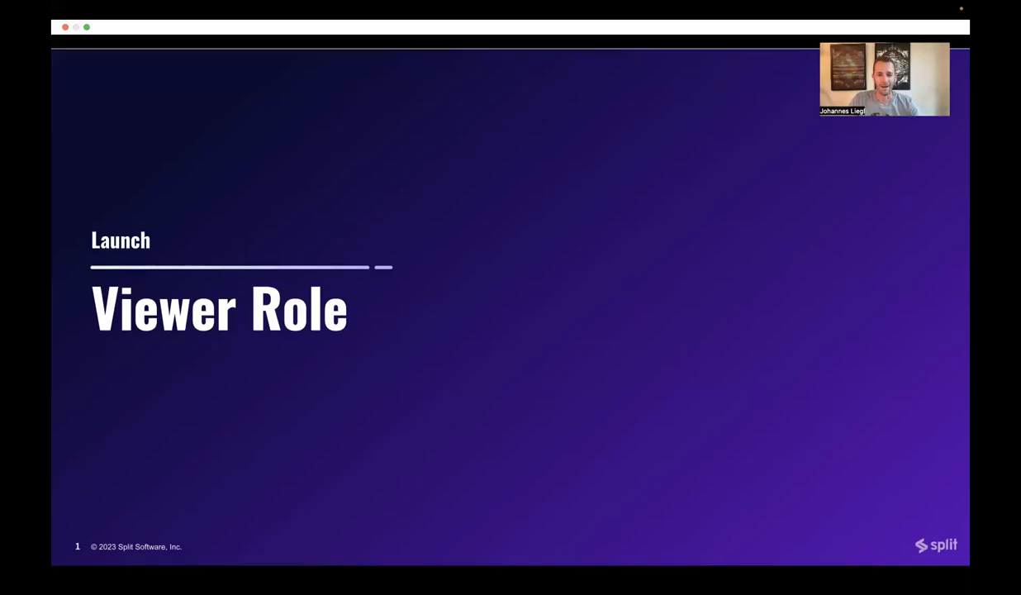
{"action": "mouse_move", "coordinate": [627, 329]}
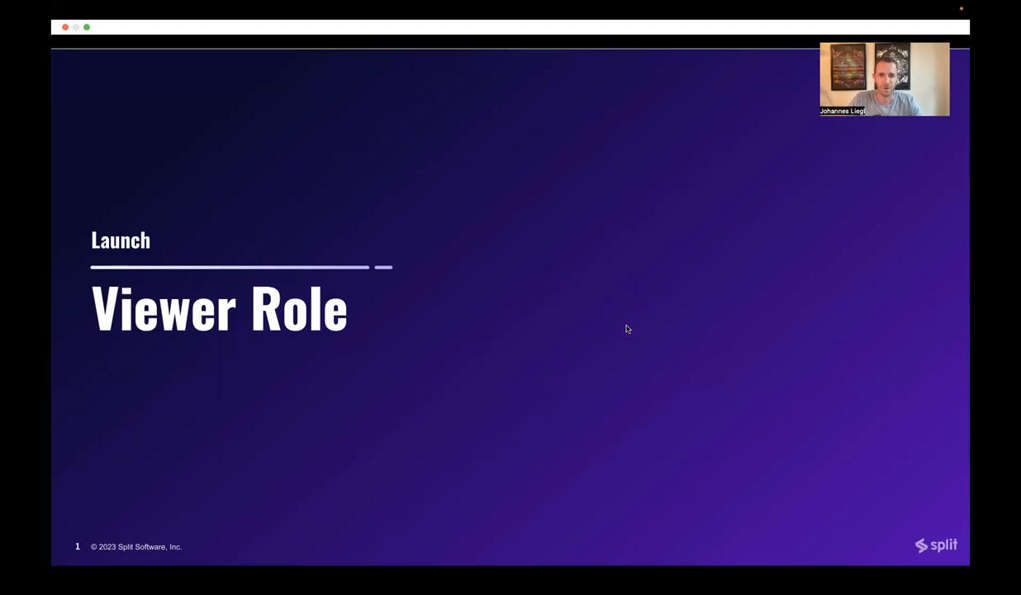
Step: Advance the presentation from the Viewer Role title to the Opportunity slide
{"action": "key", "text": "Right"}
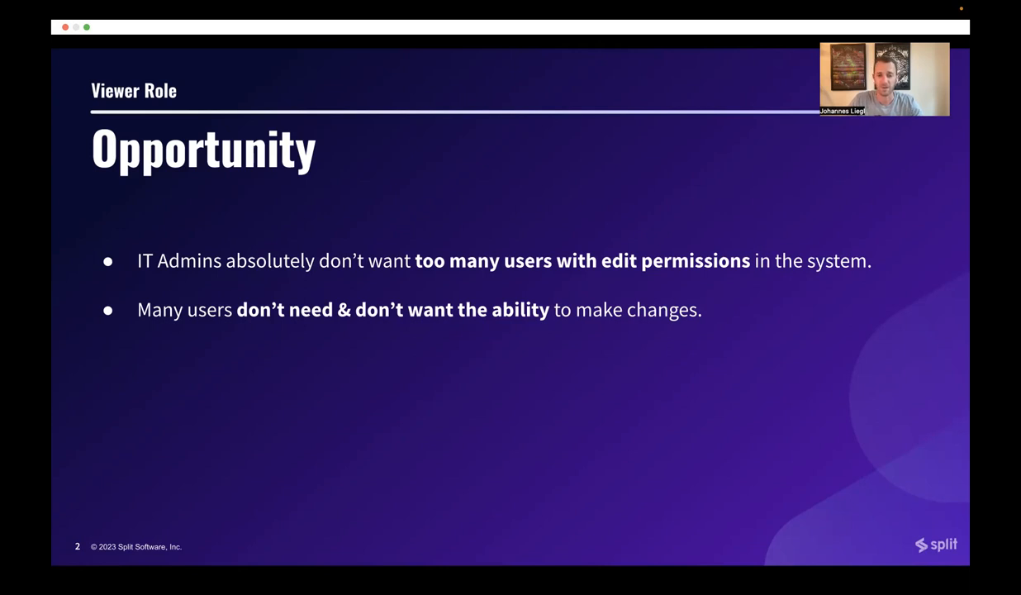
Step: Show the Solution and Benefits slides, then leave for the live Split My work page
{"action": "key", "text": "Right"}
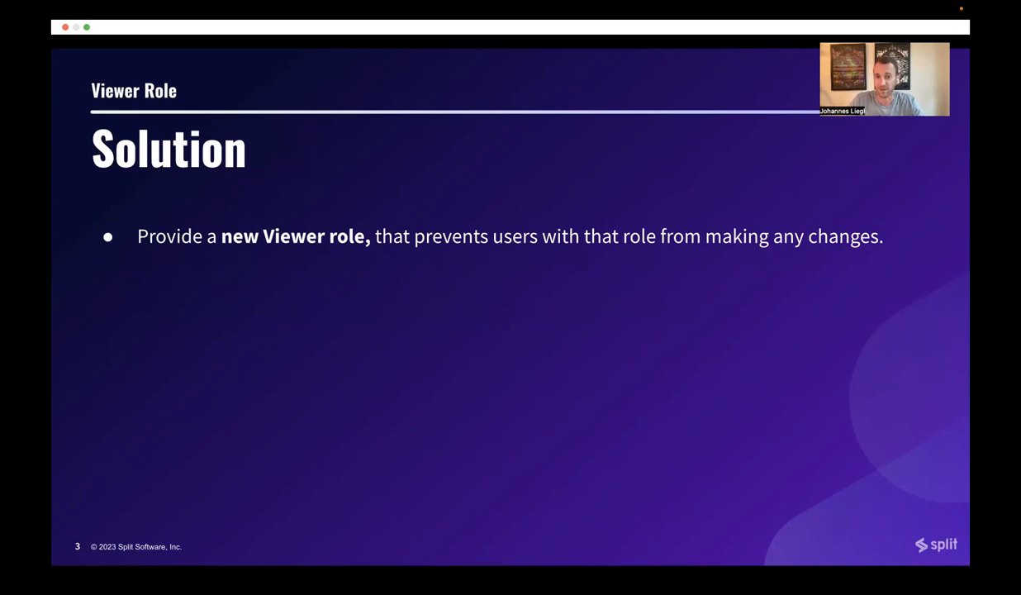
{"action": "key", "text": "right"}
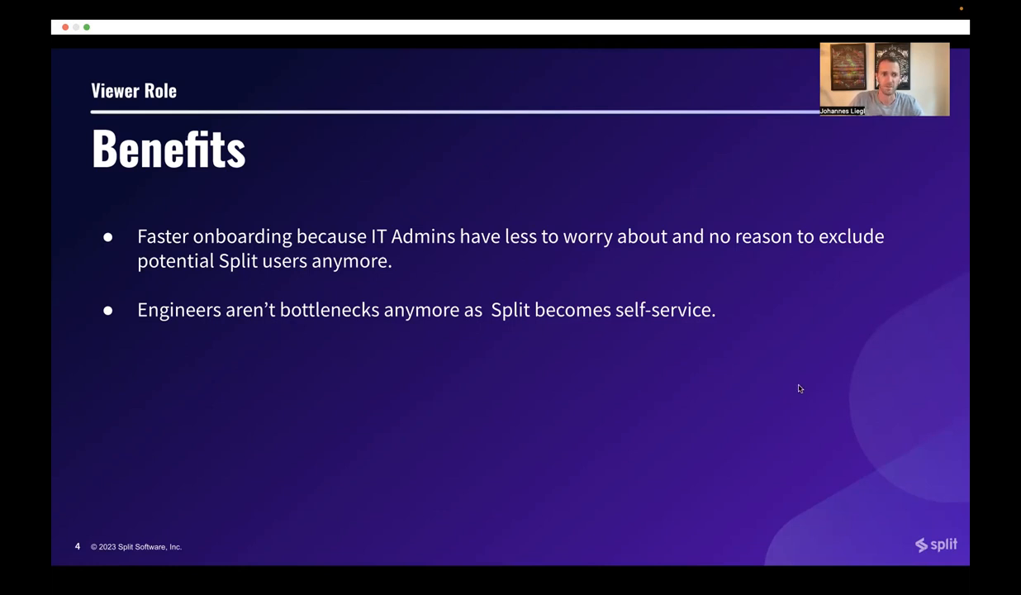
{"action": "key", "text": "Right"}
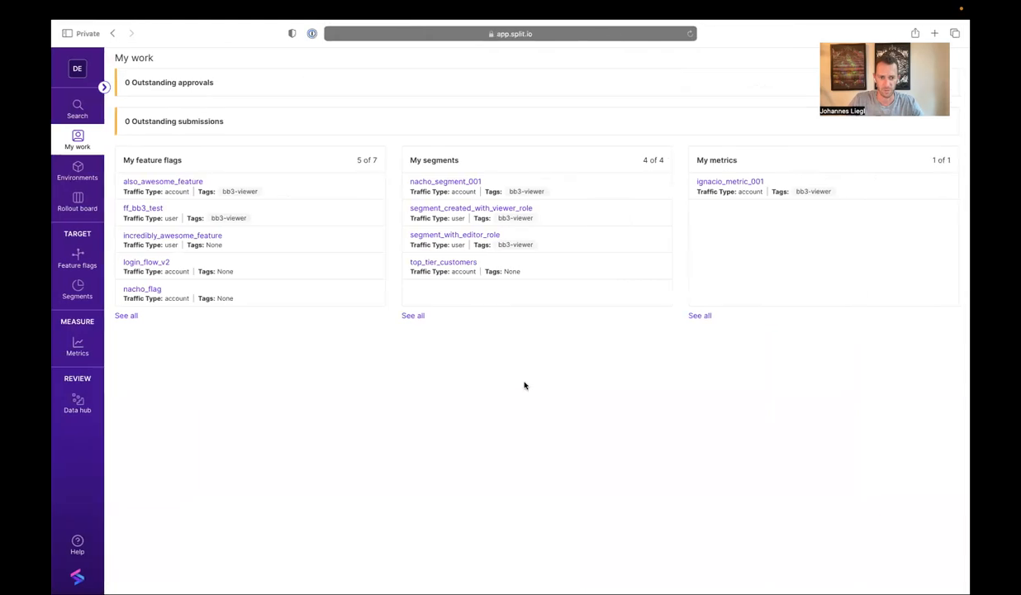
{"action": "mouse_move", "coordinate": [81, 79]}
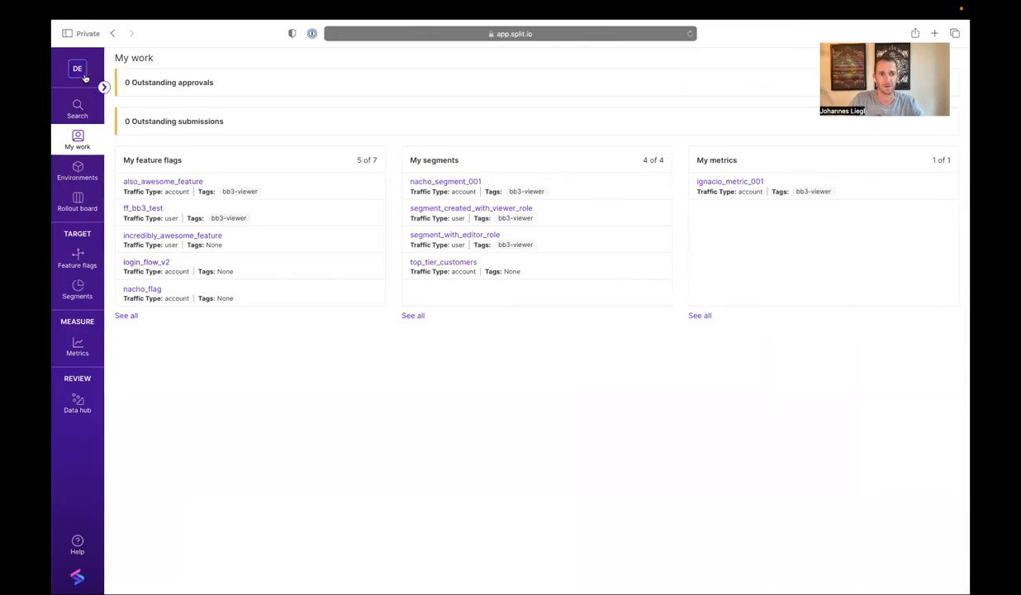
Step: Reach the admin Users invite form via the workspace menu and Admin settings
{"action": "left_click", "coordinate": [78, 69]}
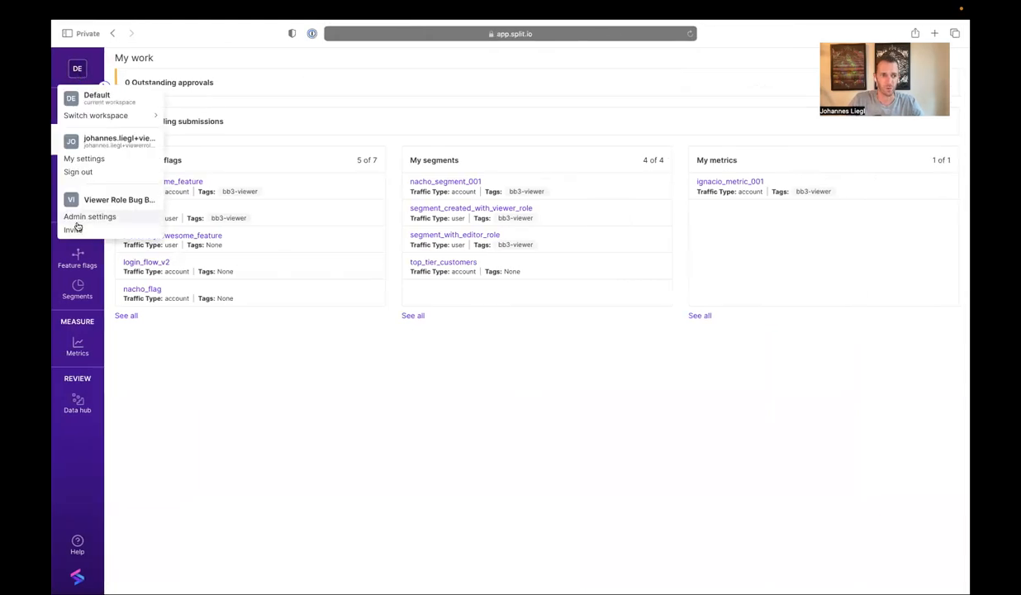
{"action": "left_click", "coordinate": [90, 217]}
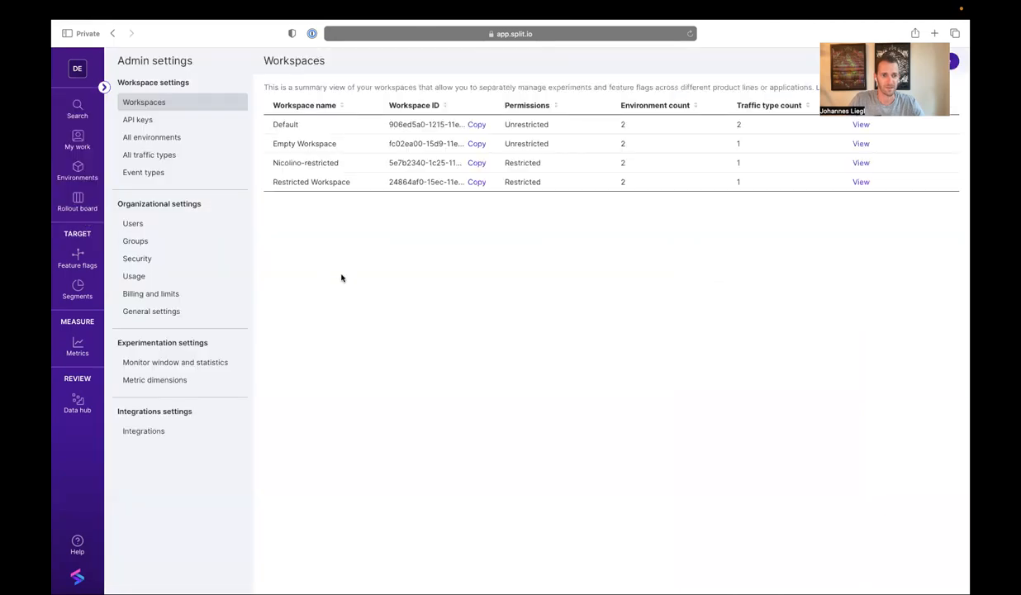
{"action": "left_click", "coordinate": [133, 223]}
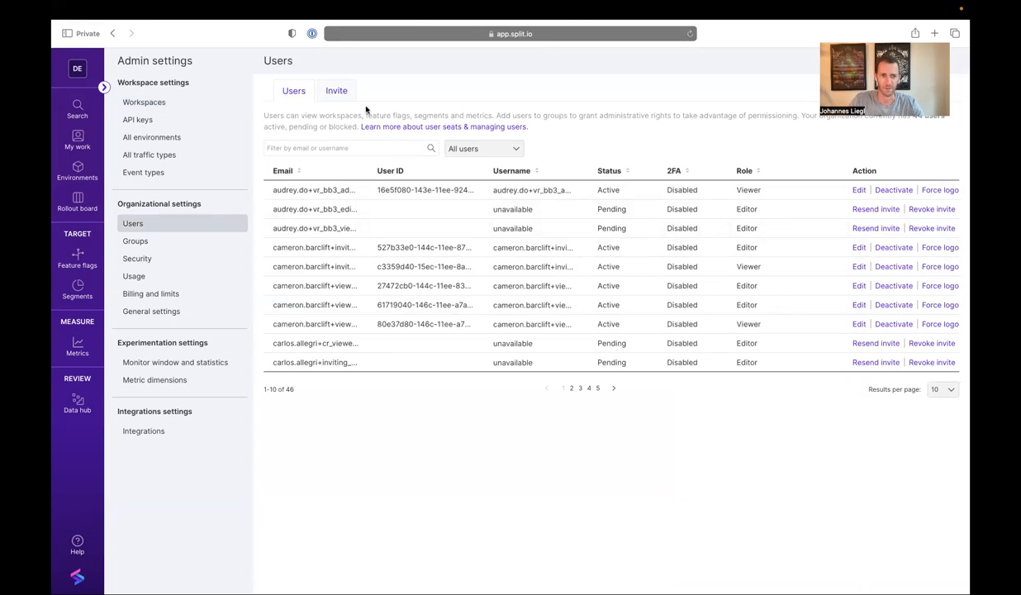
{"action": "left_click", "coordinate": [336, 90]}
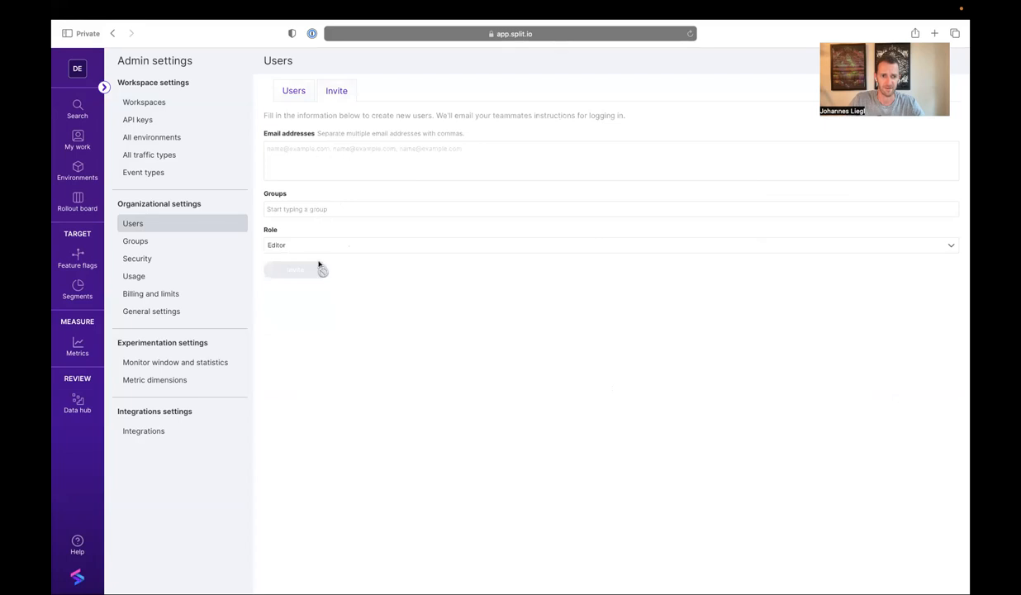
{"action": "left_click", "coordinate": [609, 237]}
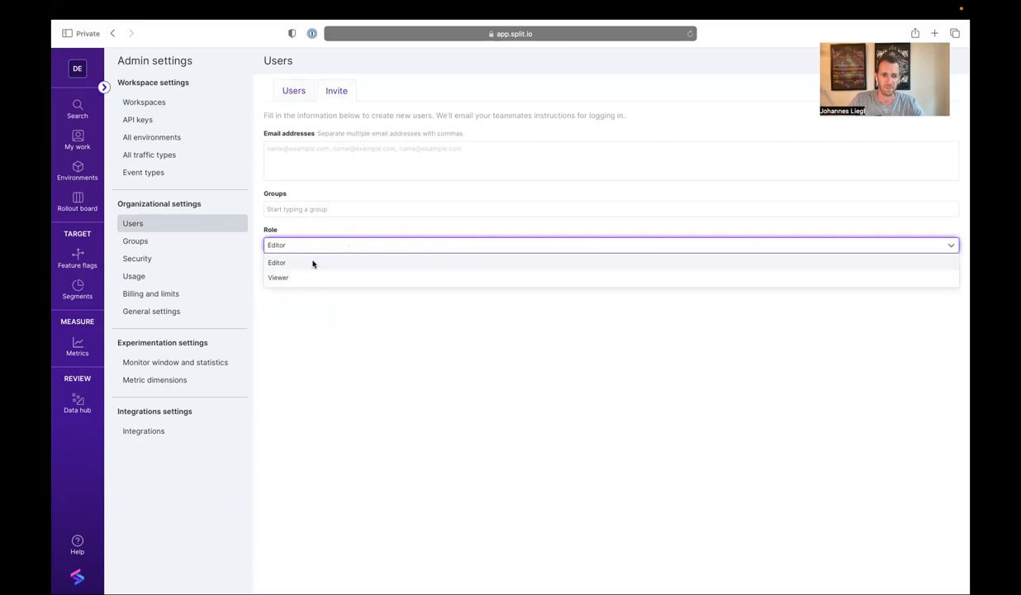
{"action": "mouse_move", "coordinate": [309, 325]}
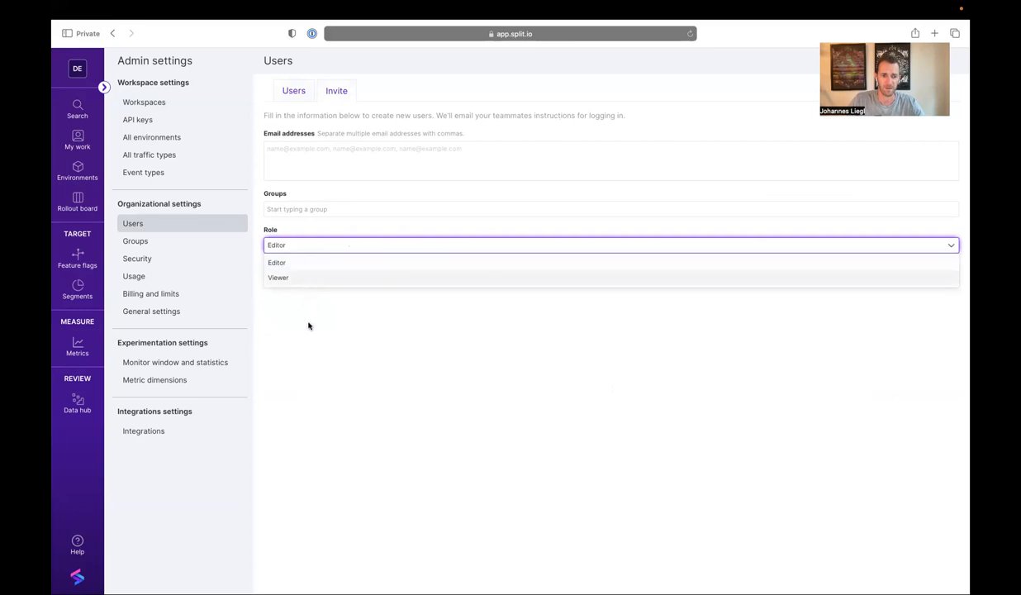
{"action": "left_click", "coordinate": [276, 263]}
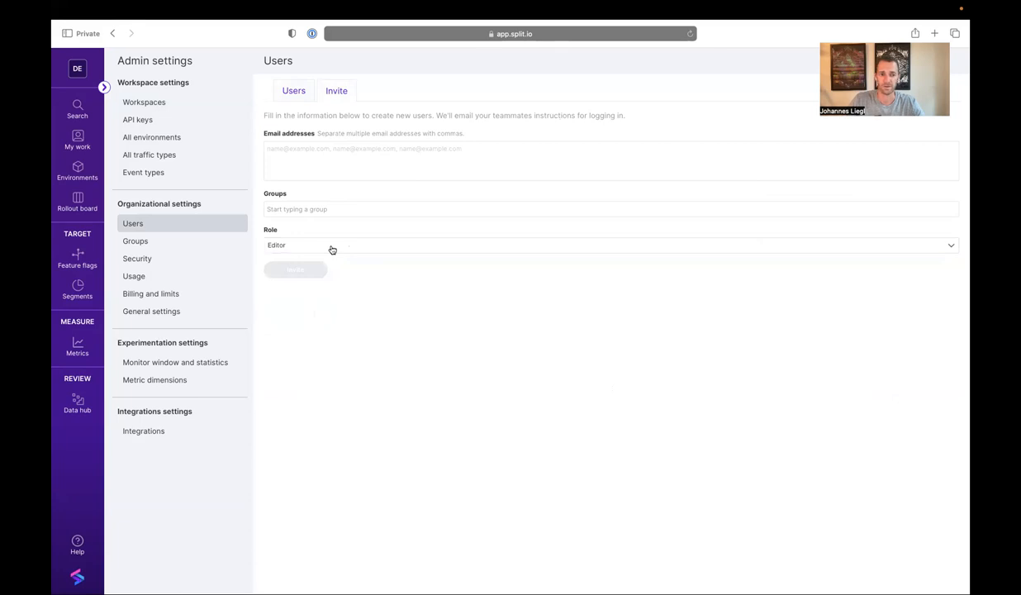
{"action": "mouse_move", "coordinate": [338, 251]}
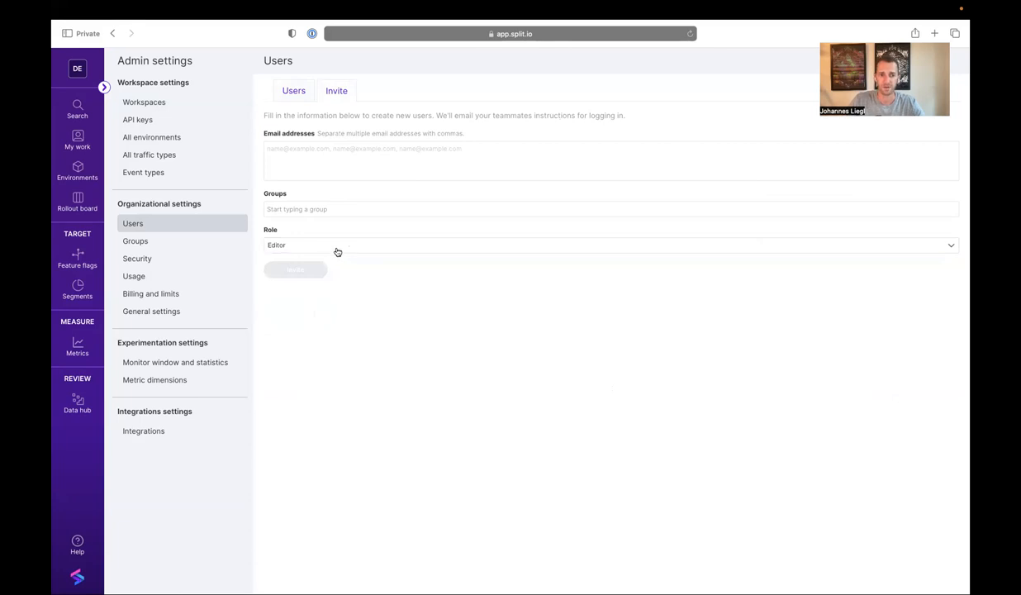
{"action": "mouse_move", "coordinate": [312, 228]}
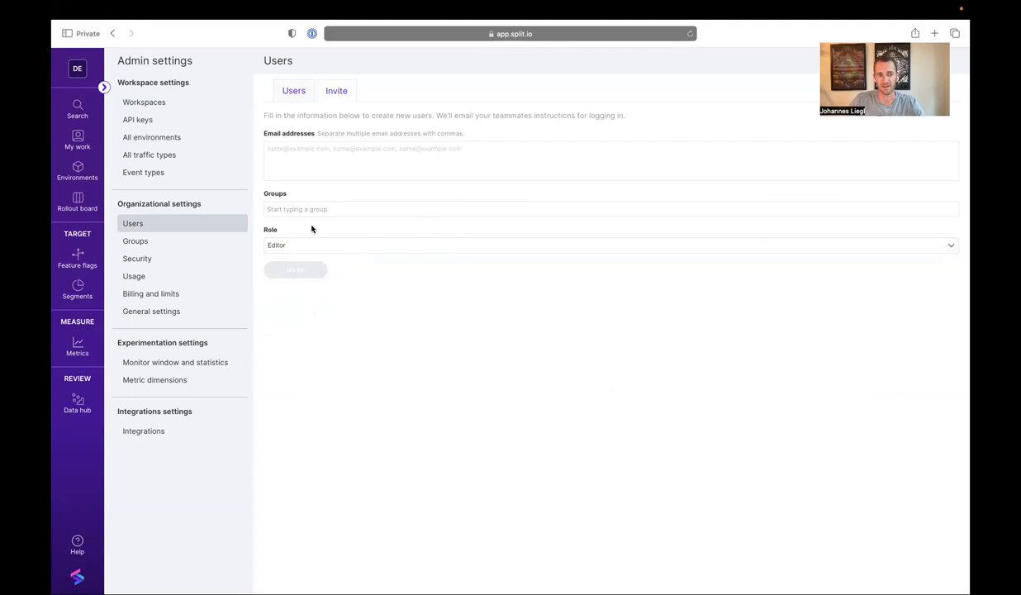
Step: Change the first existing user's role to Viewer and save it
{"action": "left_click", "coordinate": [293, 91]}
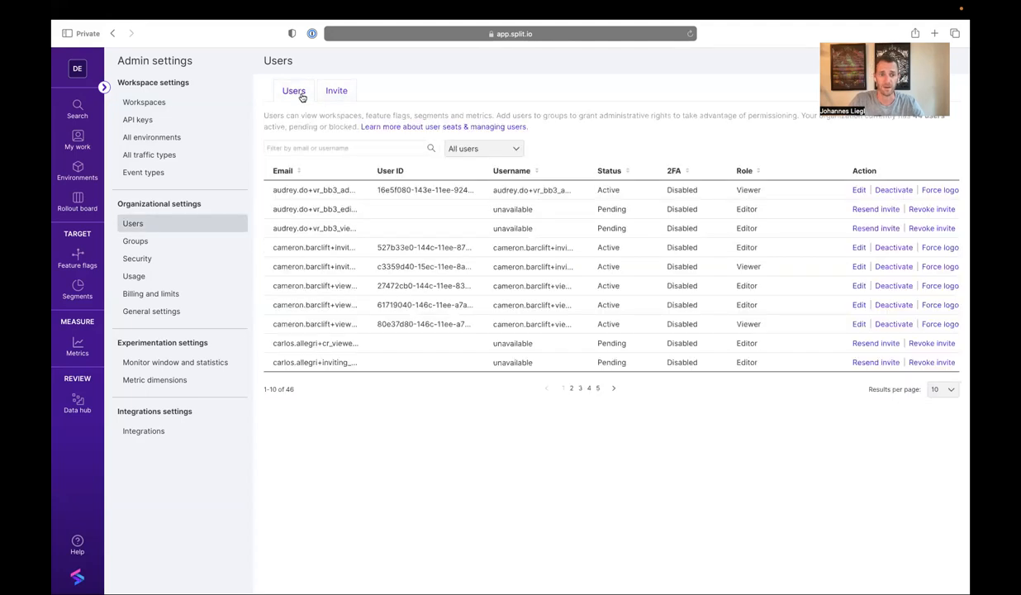
{"action": "mouse_move", "coordinate": [704, 230]}
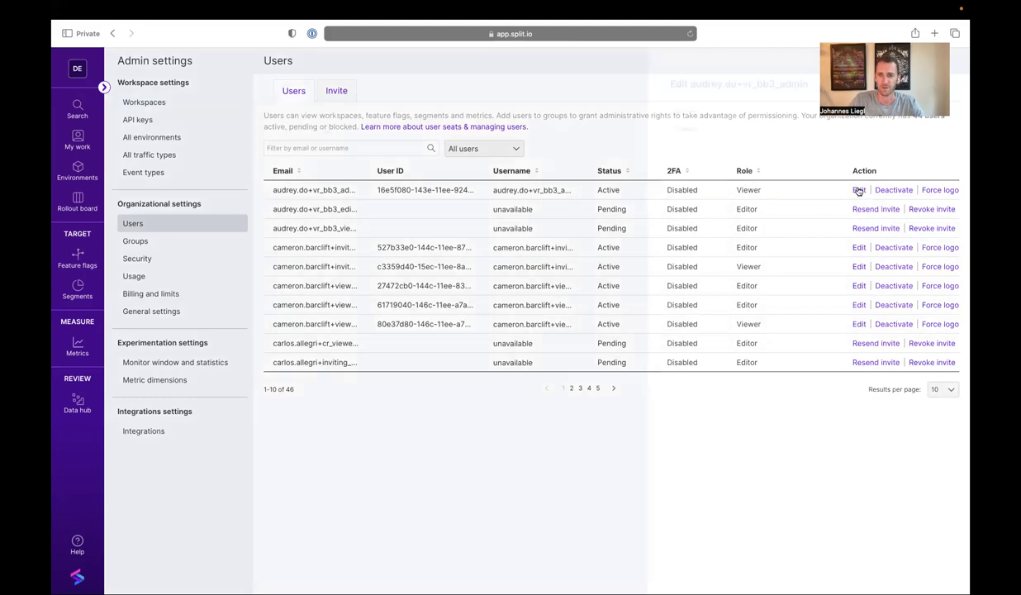
{"action": "left_click", "coordinate": [858, 189]}
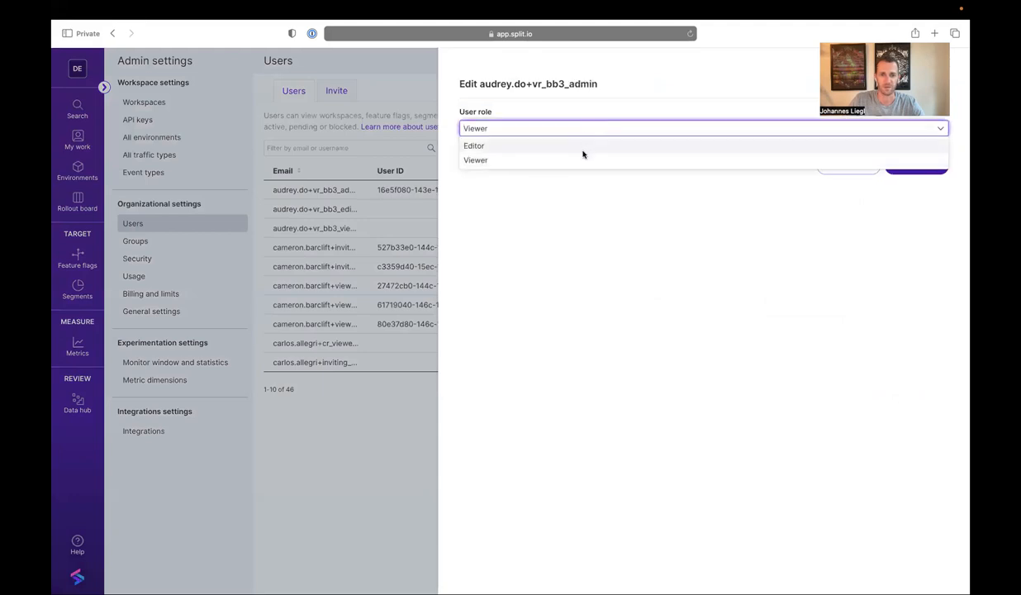
{"action": "mouse_move", "coordinate": [573, 166]}
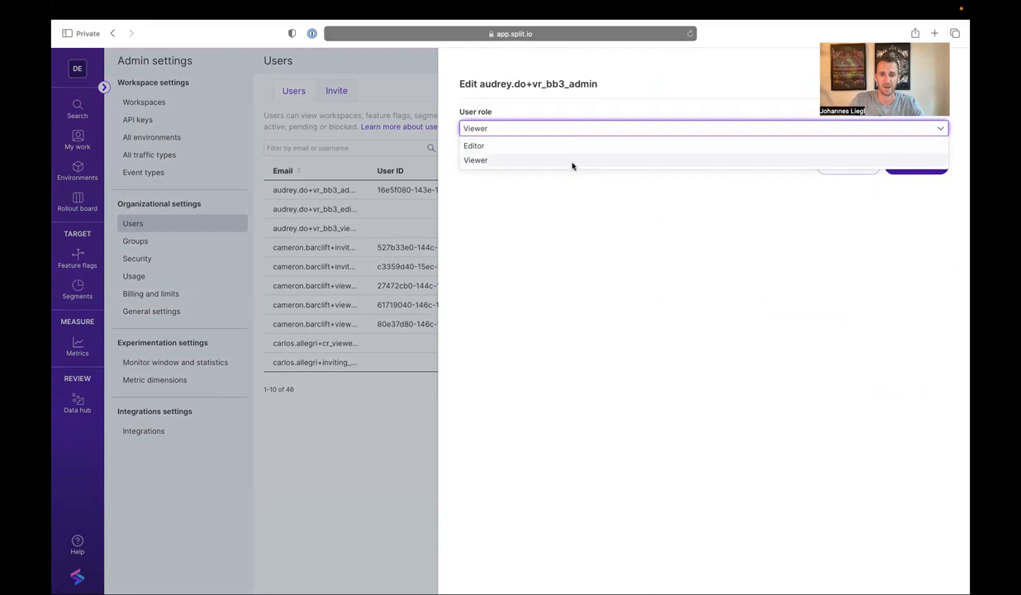
{"action": "left_click", "coordinate": [474, 160]}
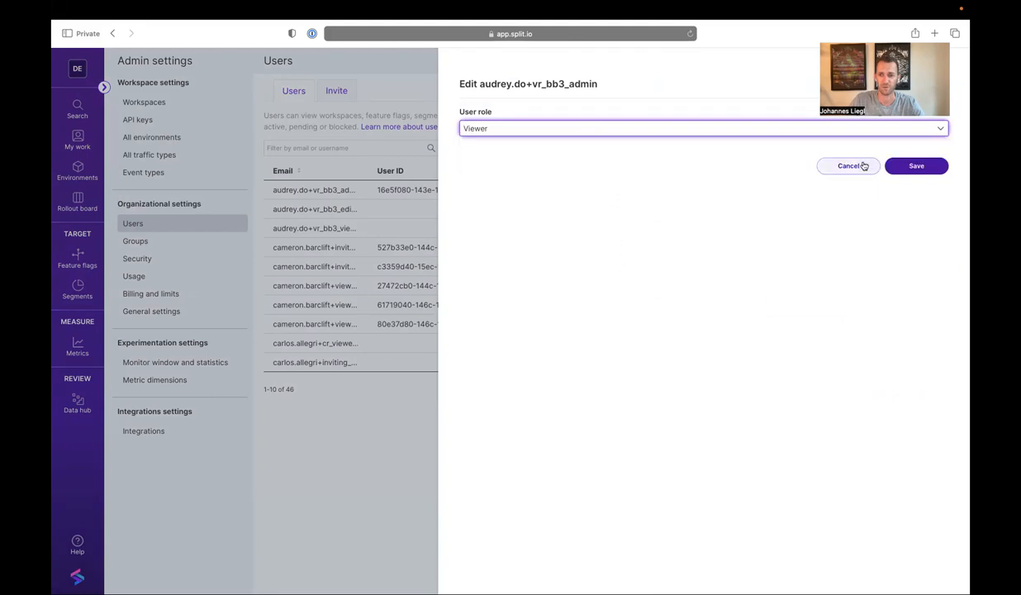
{"action": "left_click", "coordinate": [847, 166]}
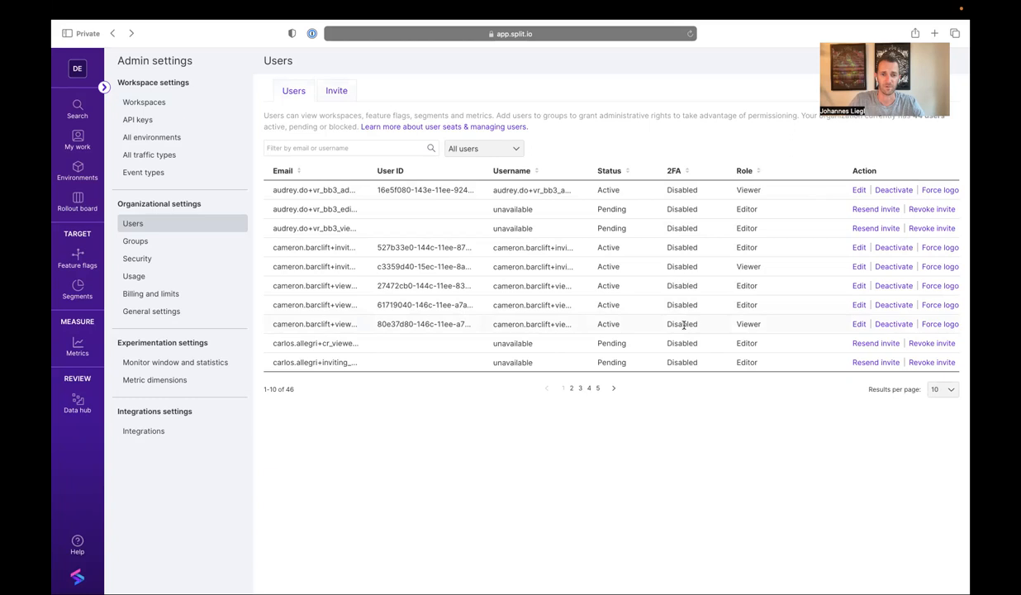
{"action": "mouse_move", "coordinate": [709, 290]}
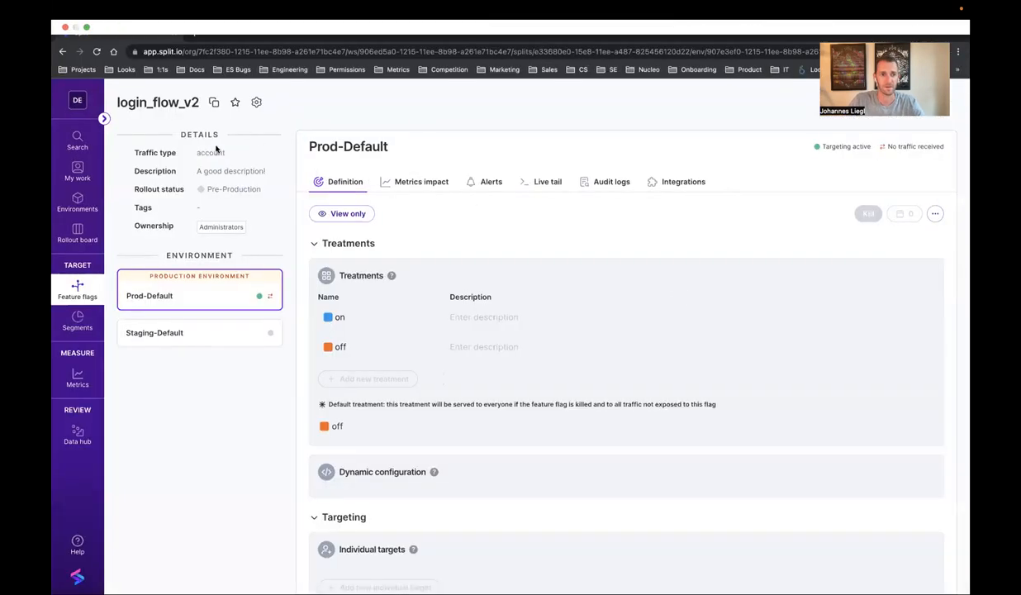
{"action": "mouse_move", "coordinate": [100, 286]}
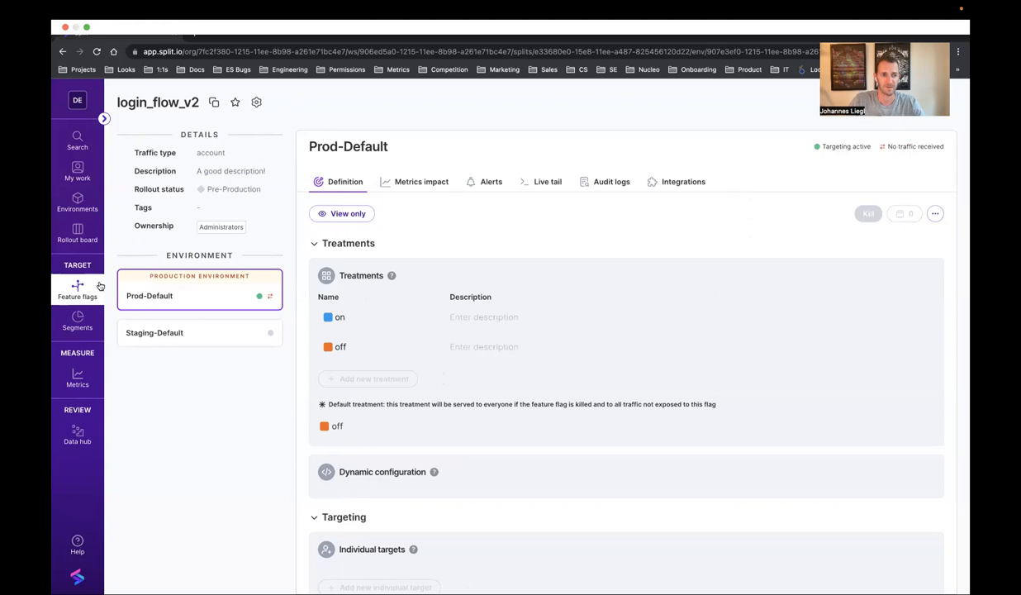
Step: Reopen the view-only login_flow_v2 flag from the Feature flags list and check its Metrics impact
{"action": "left_click", "coordinate": [77, 291]}
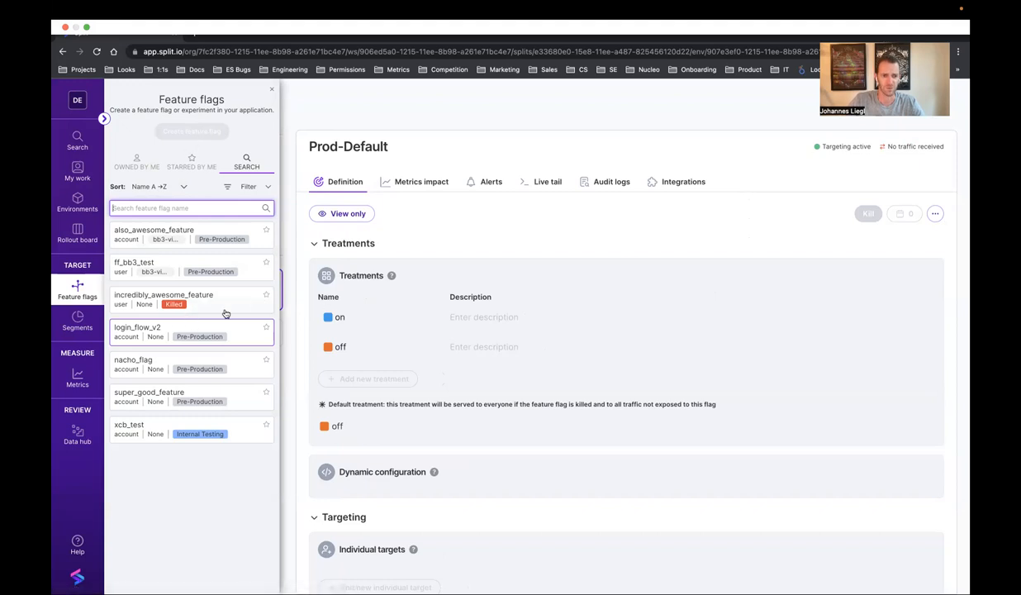
{"action": "left_click", "coordinate": [137, 327]}
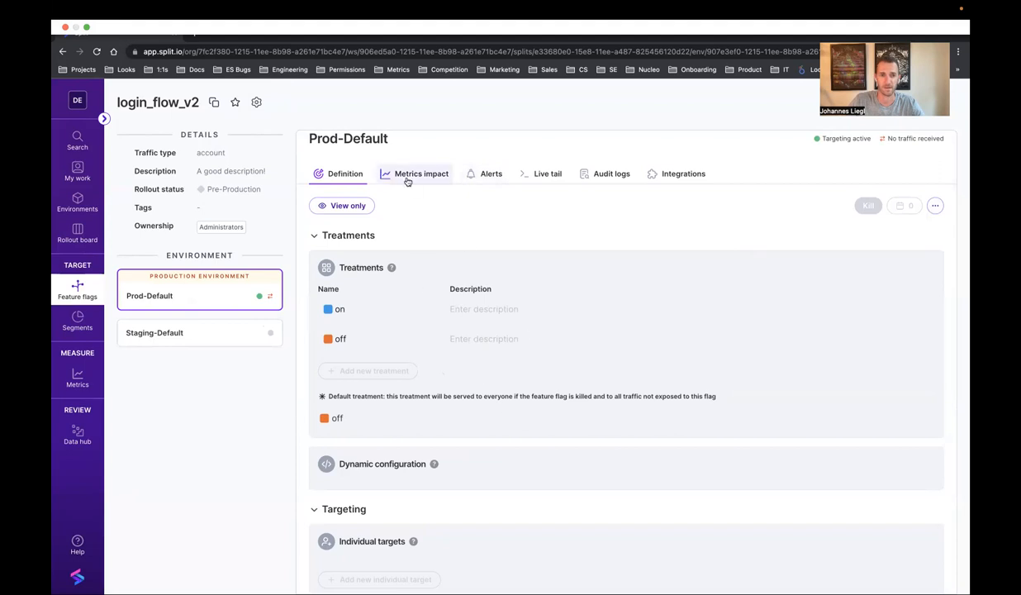
{"action": "left_click", "coordinate": [421, 174]}
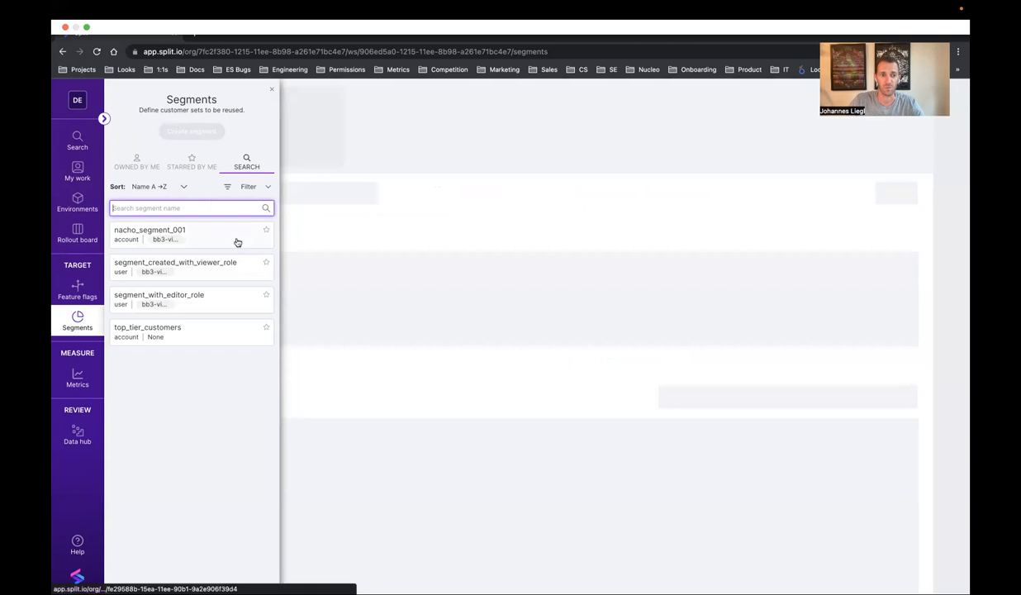
Step: Show the Data hub's empty data export page, where creating exports is unavailable
{"action": "left_click", "coordinate": [77, 436]}
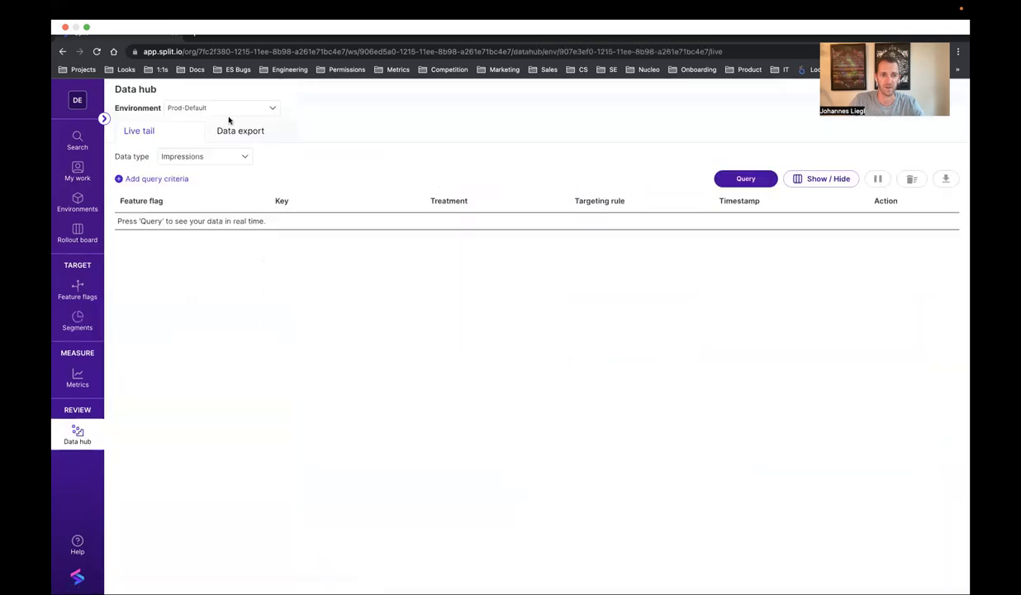
{"action": "left_click", "coordinate": [240, 131]}
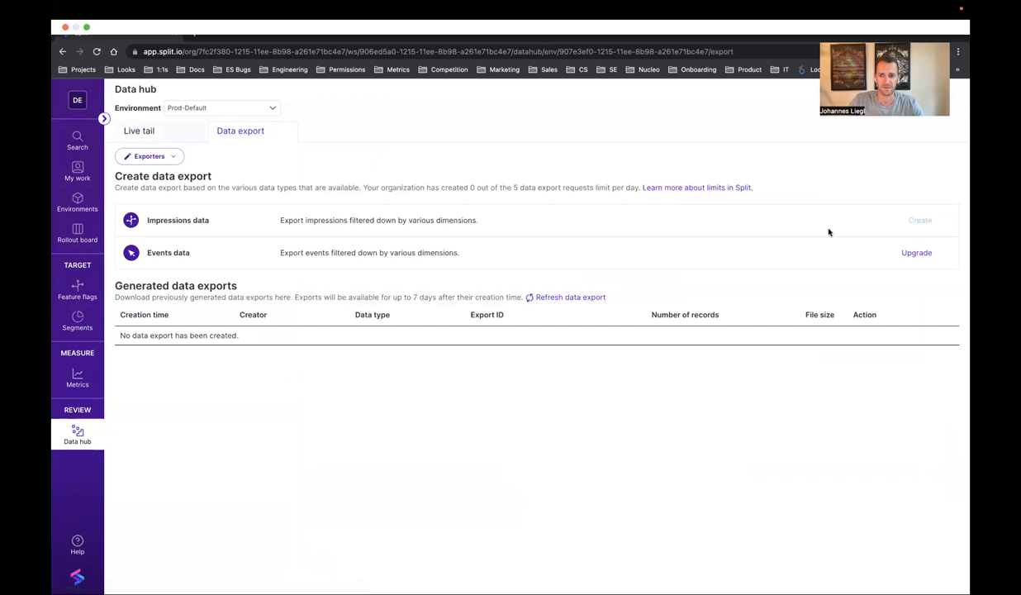
{"action": "mouse_move", "coordinate": [918, 223]}
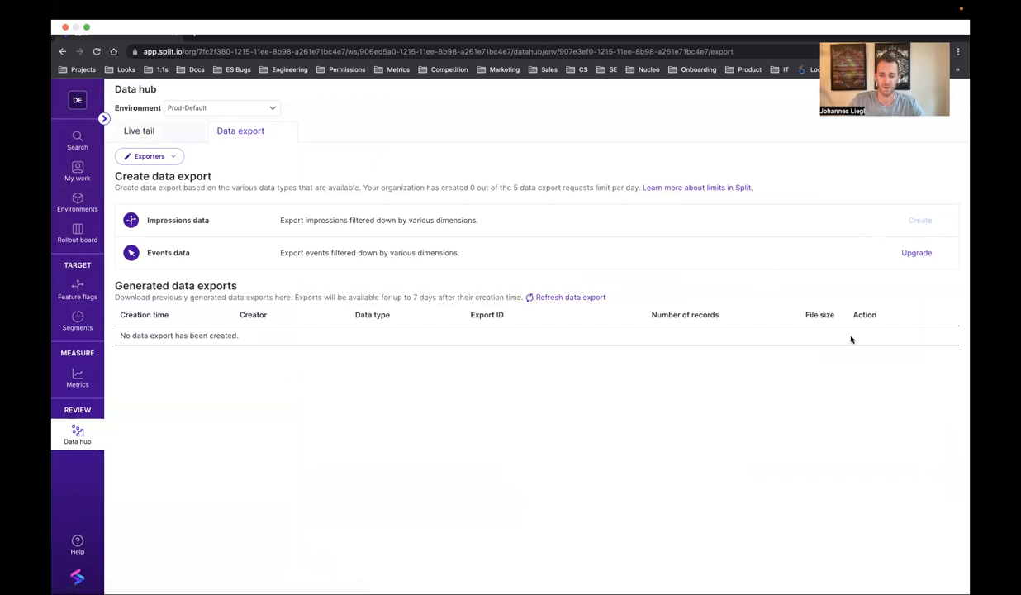
{"action": "mouse_move", "coordinate": [519, 319]}
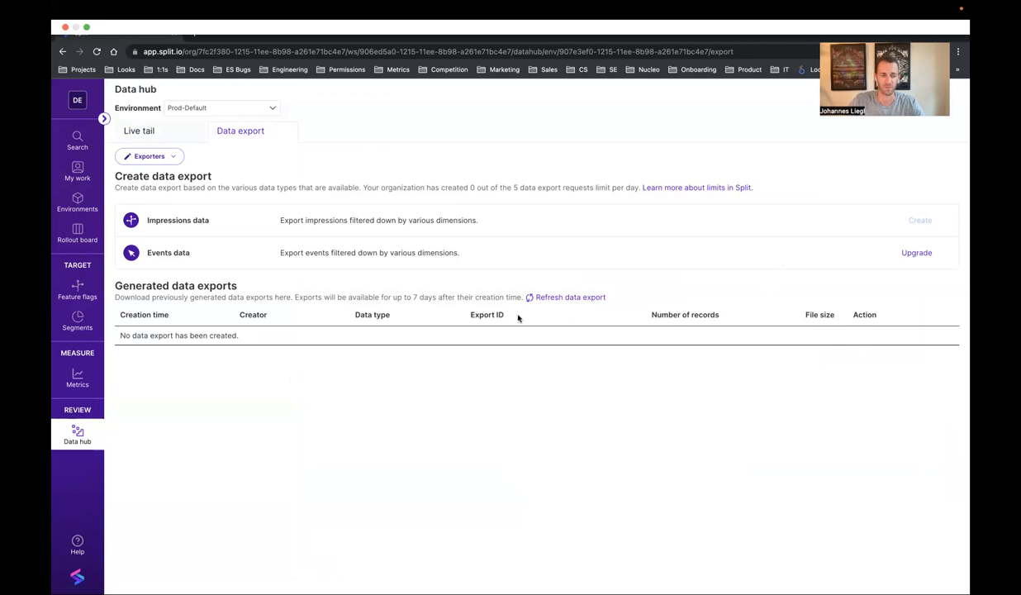
{"action": "mouse_move", "coordinate": [450, 335]}
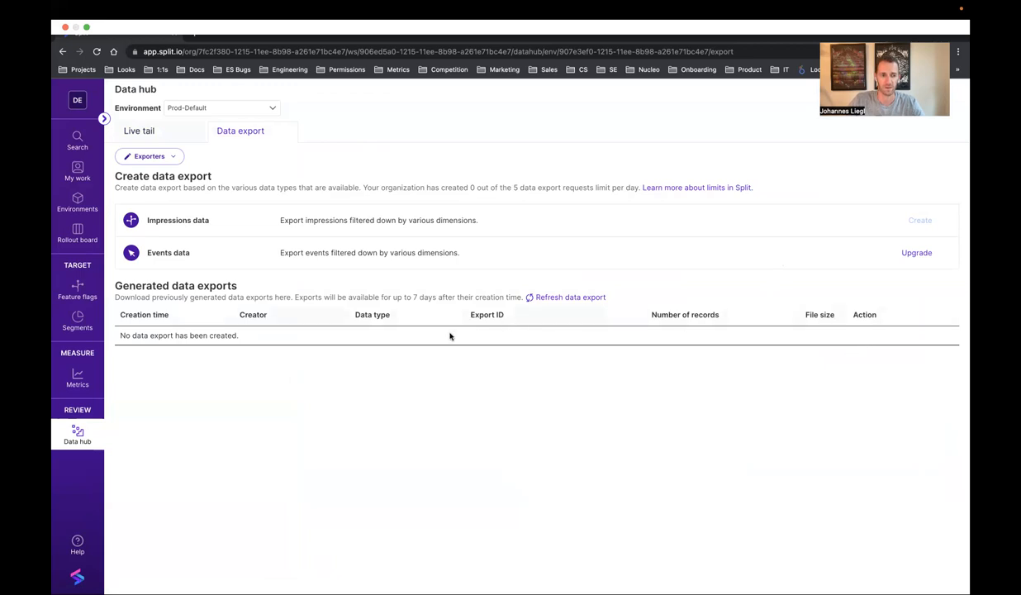
{"action": "mouse_move", "coordinate": [454, 343]}
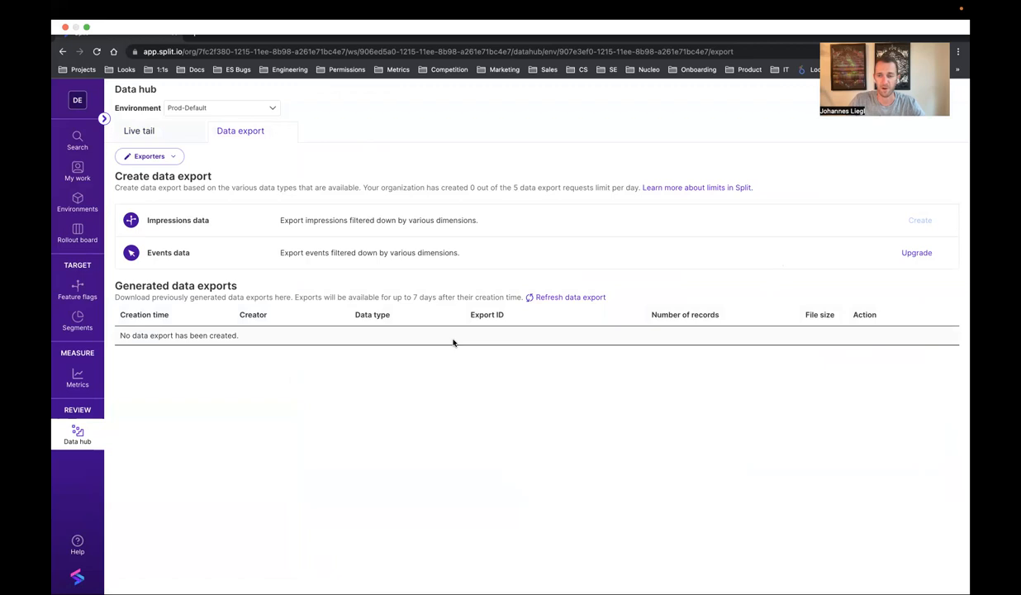
{"action": "mouse_move", "coordinate": [486, 357]}
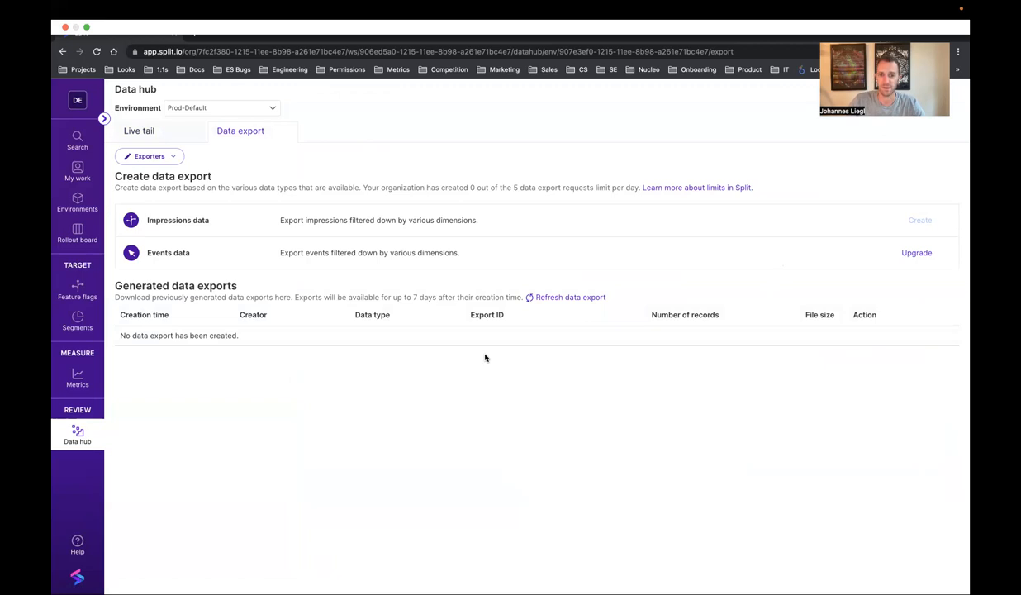
{"action": "mouse_move", "coordinate": [530, 229]}
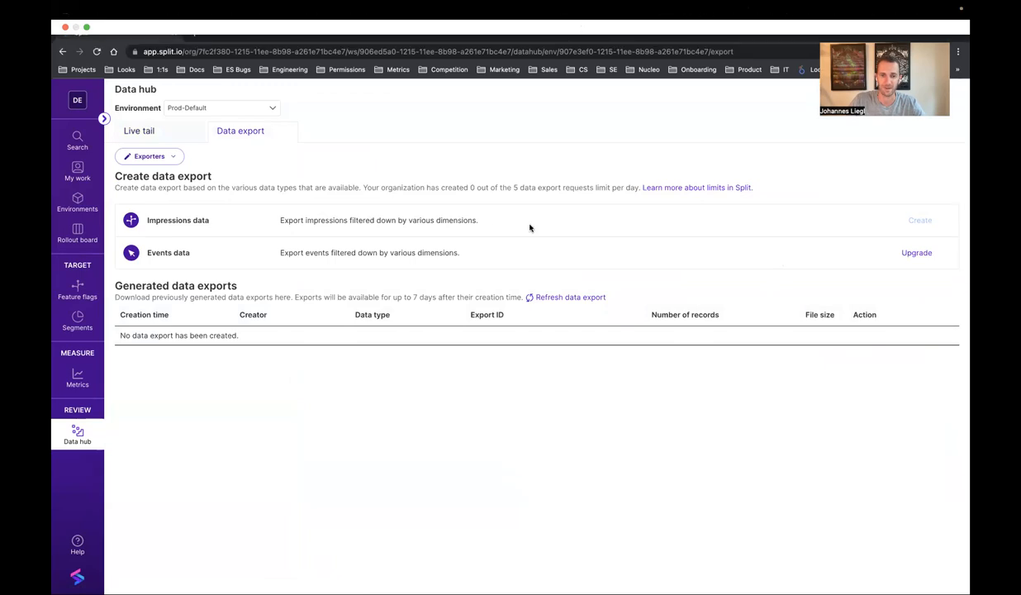